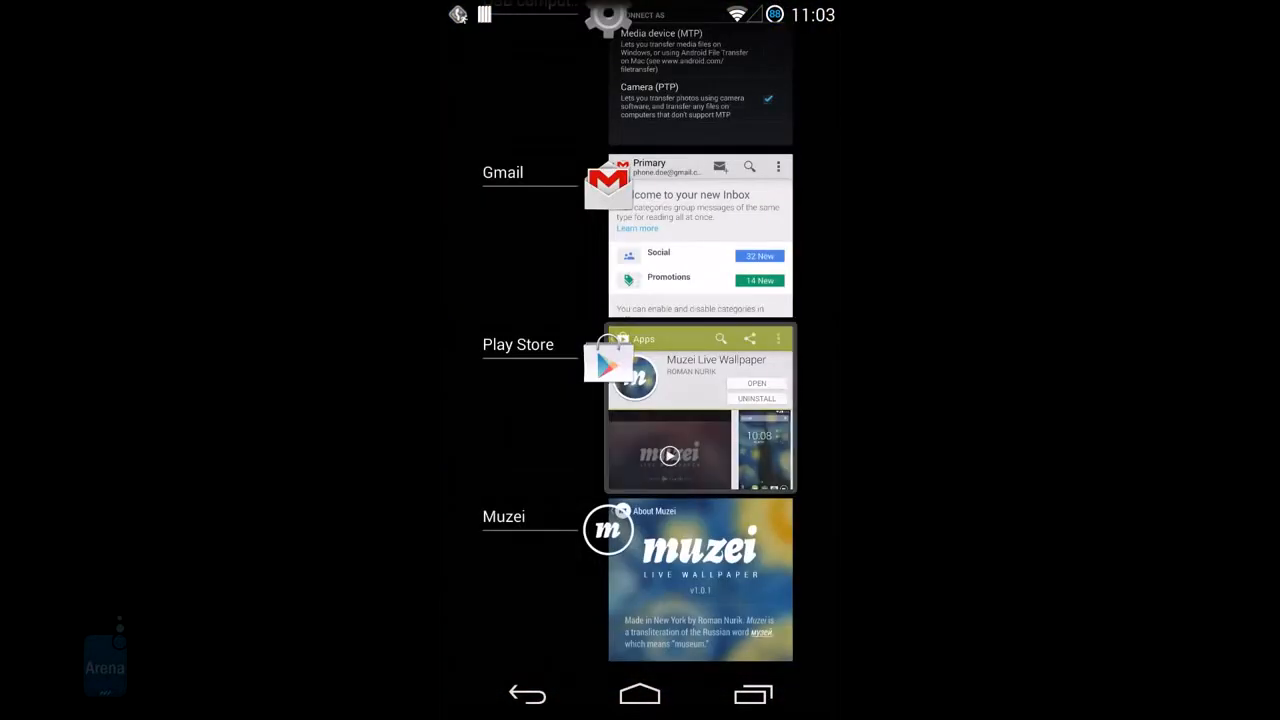
Step: Review the Muzei Live Wallpaper Play Store listing's changes, description and ratings, then return home
click(700, 410)
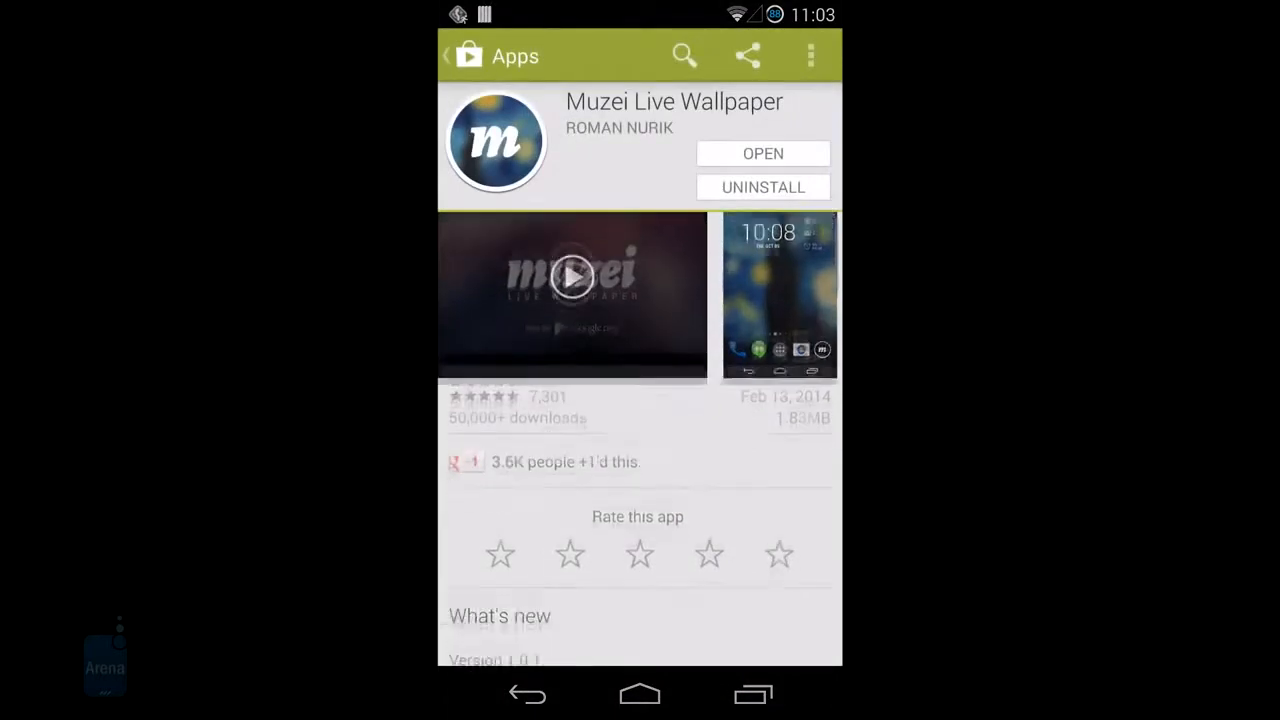
scroll(down, 3)
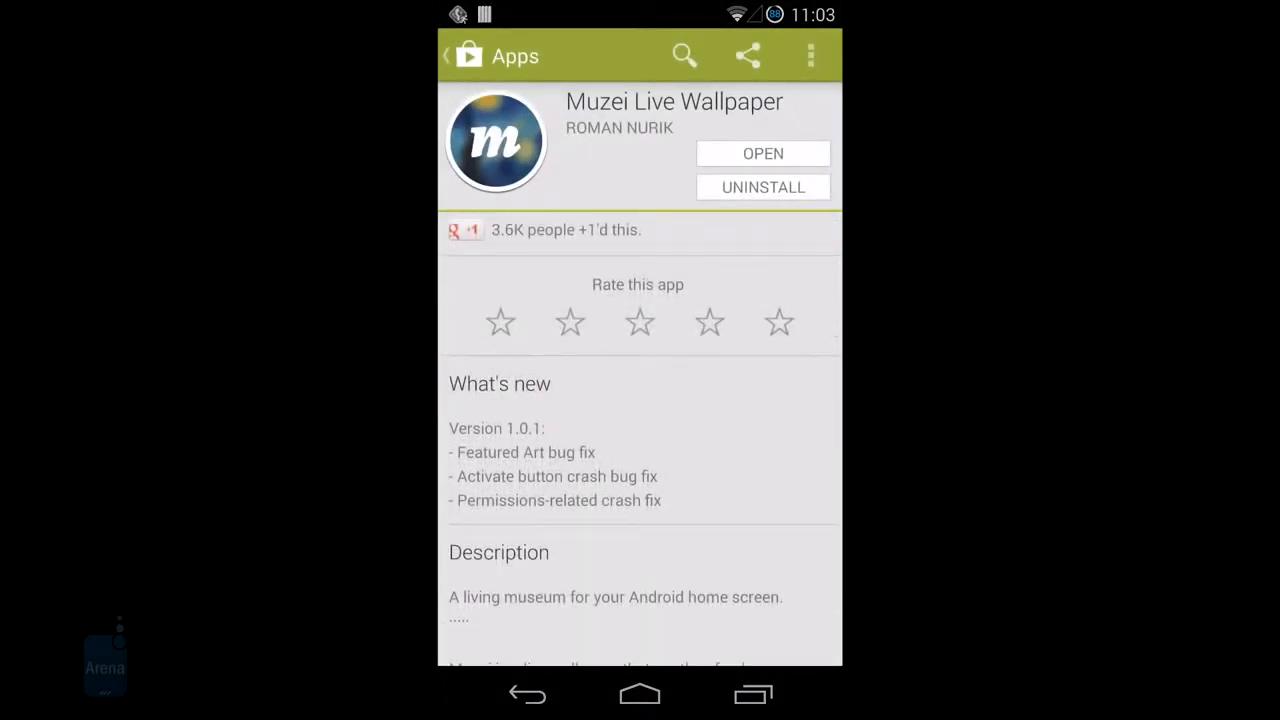
scroll(down, 3)
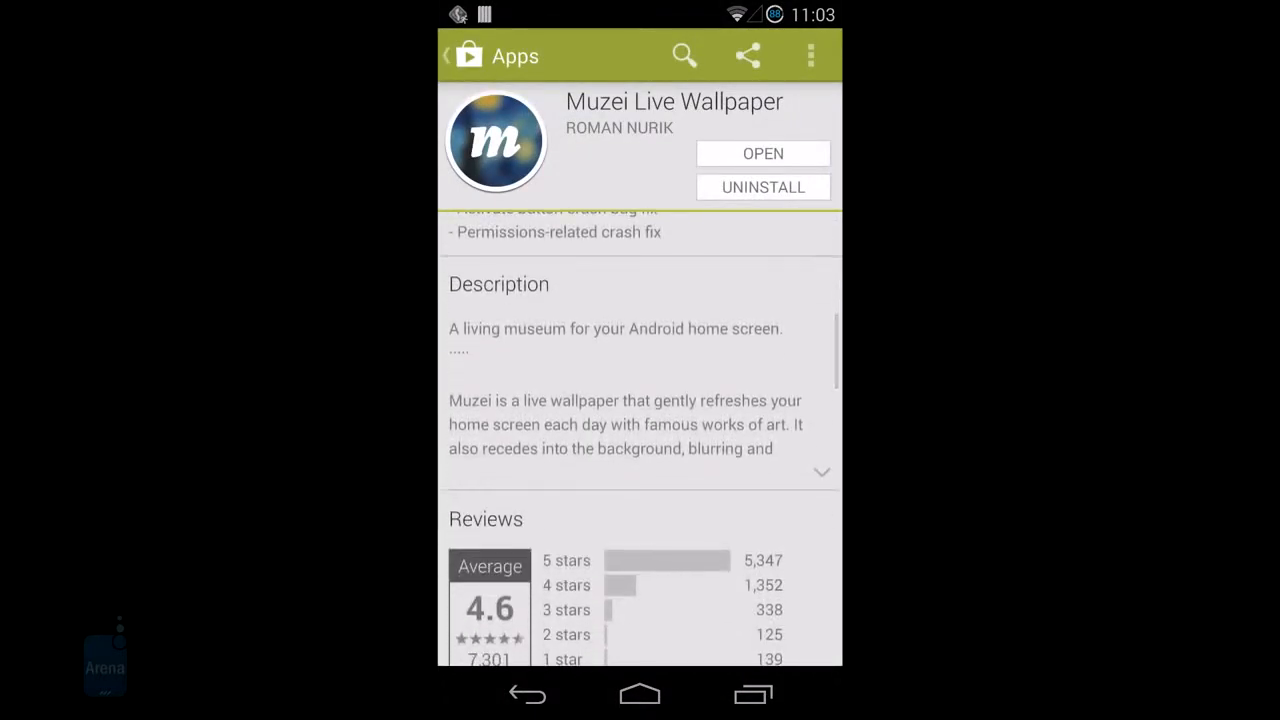
click(760, 696)
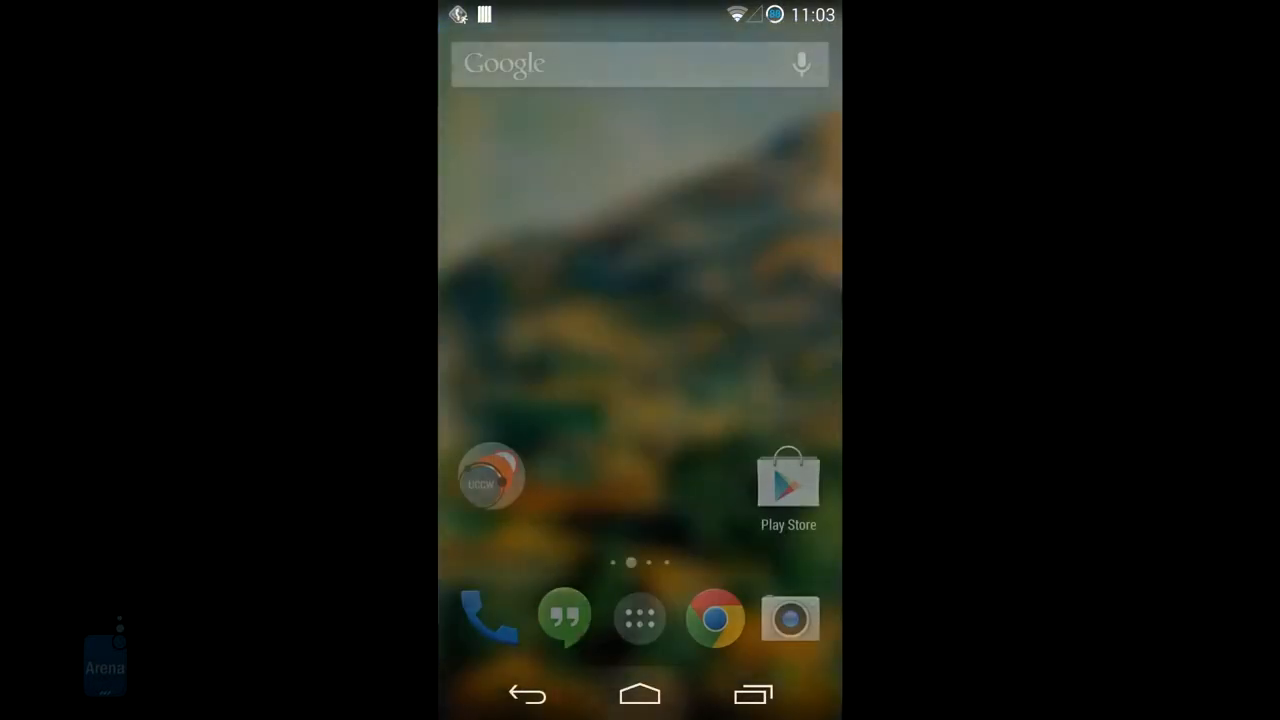
Step: Launch Muzei to show Cézanne's Mont Sainte-Victoire full screen with title, artist and options
scroll(left, 3)
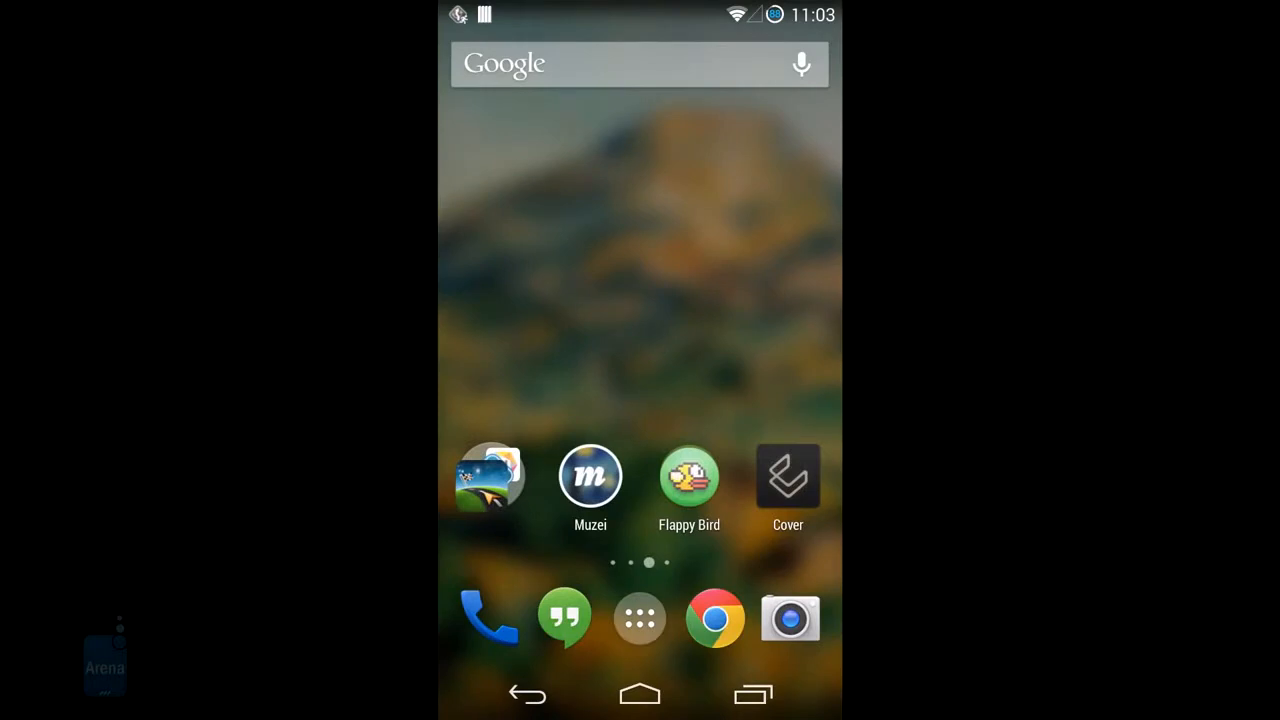
click(588, 476)
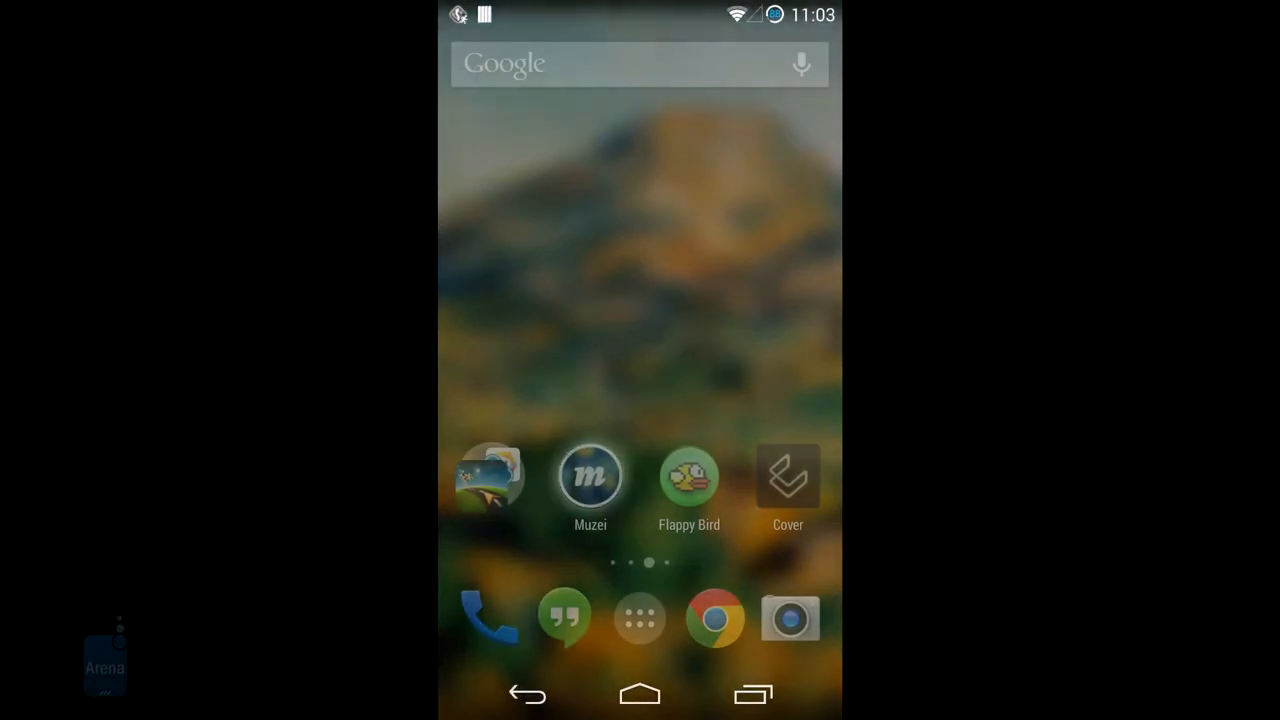
click(588, 476)
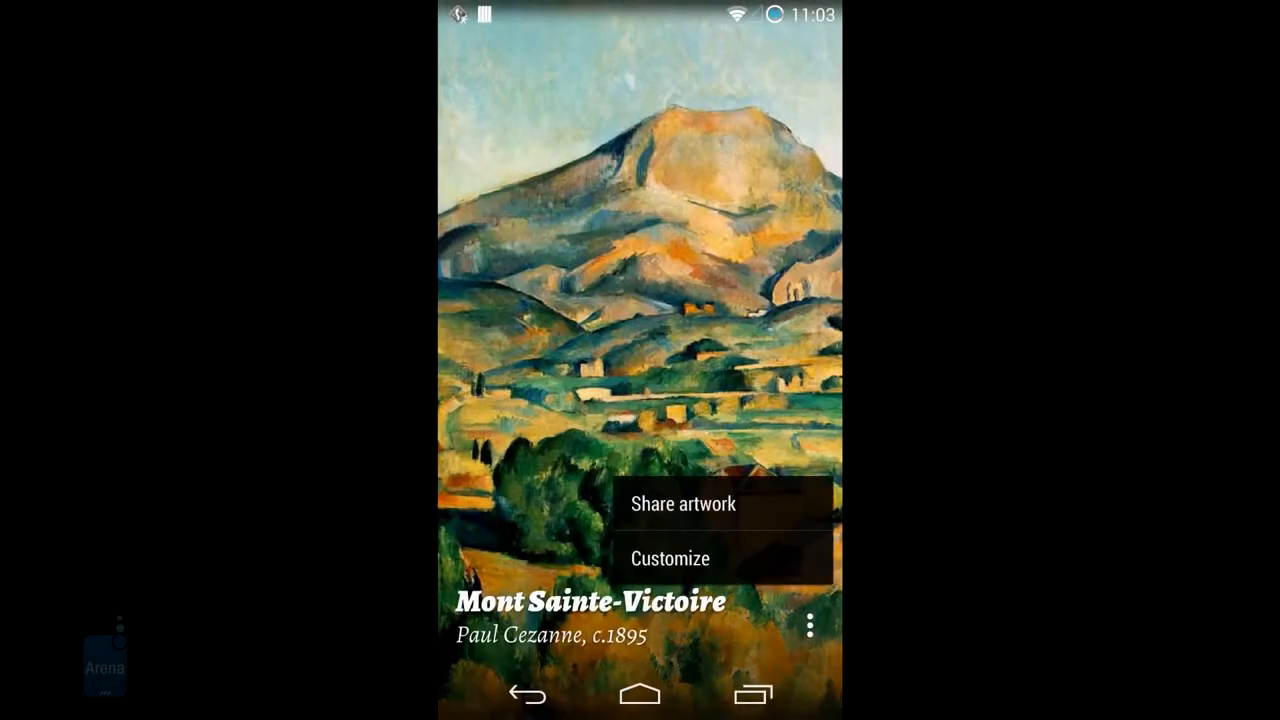
Step: Choose Bing as the wallpaper source, showing the American white pelican photo
click(678, 558)
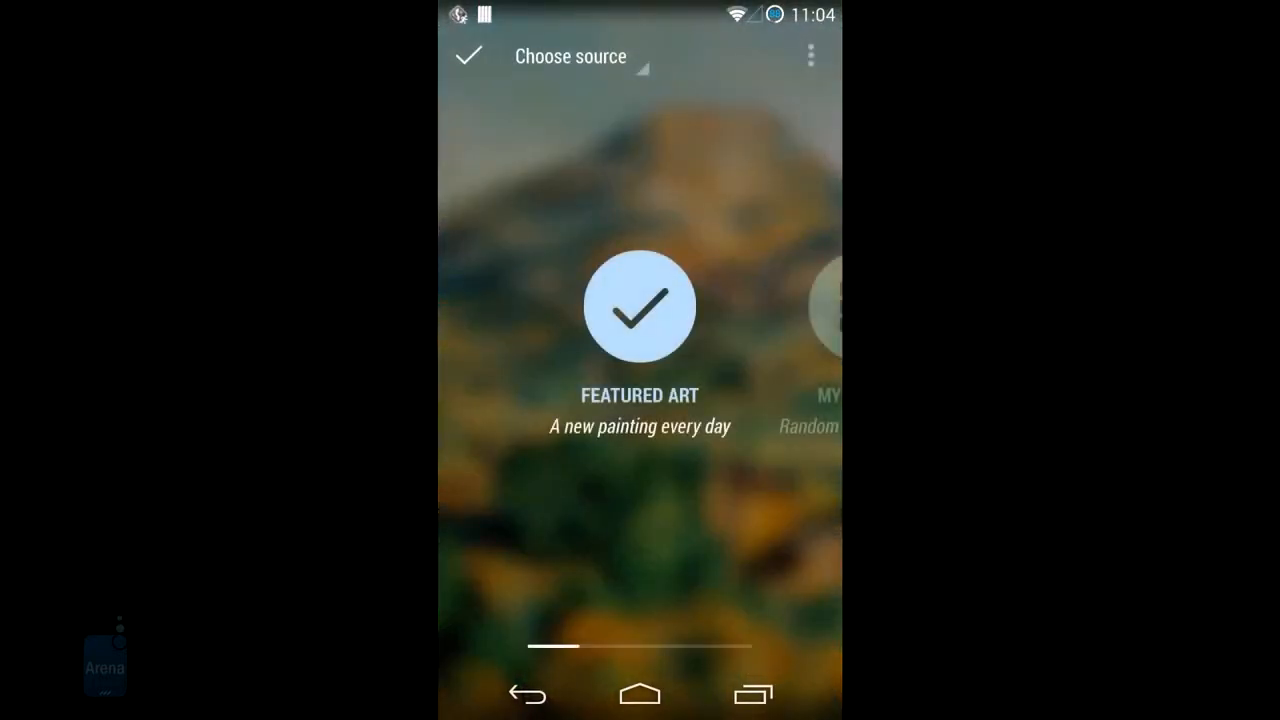
scroll(left, 3)
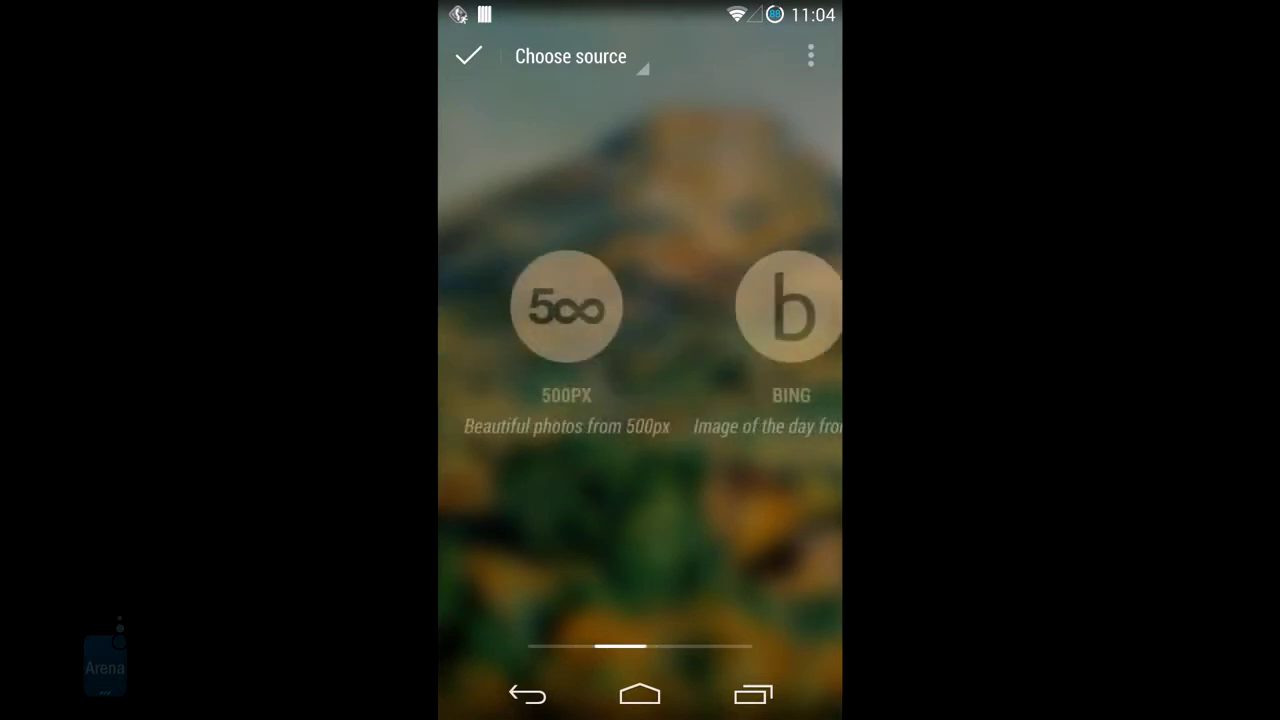
click(566, 306)
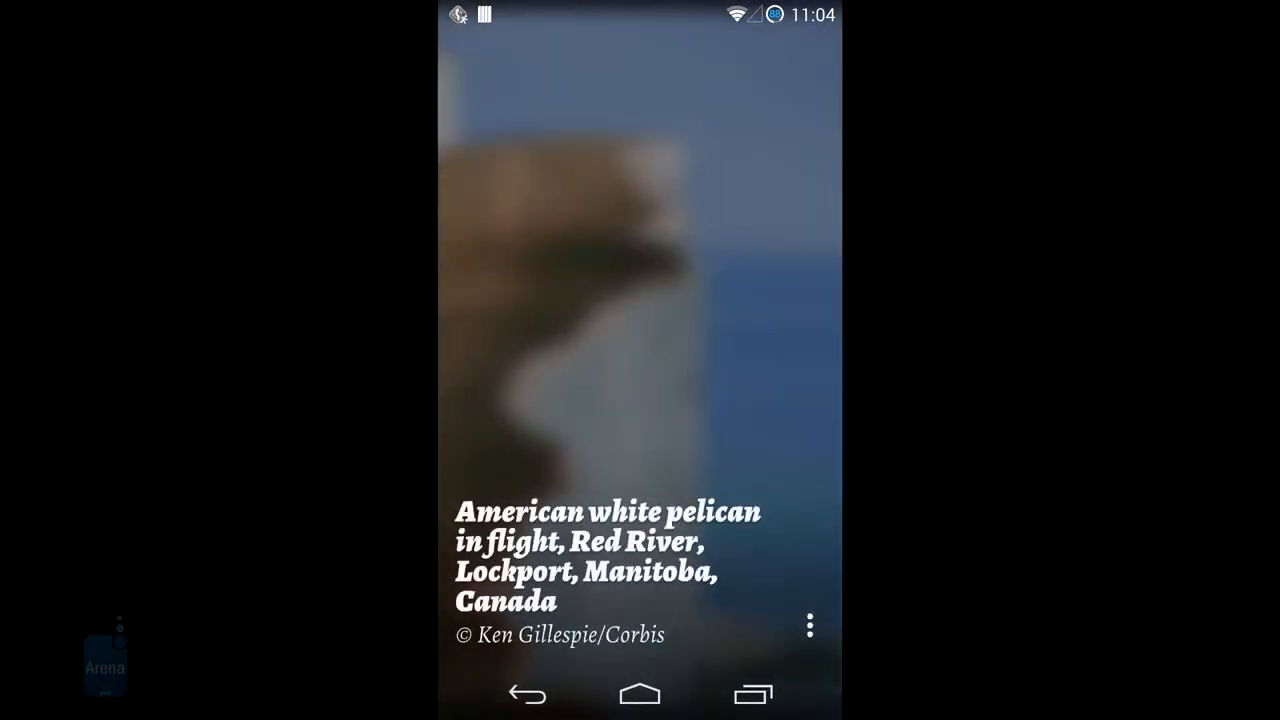
Step: Choose Instagram as the wallpaper source from the Customize chooser
click(640, 696)
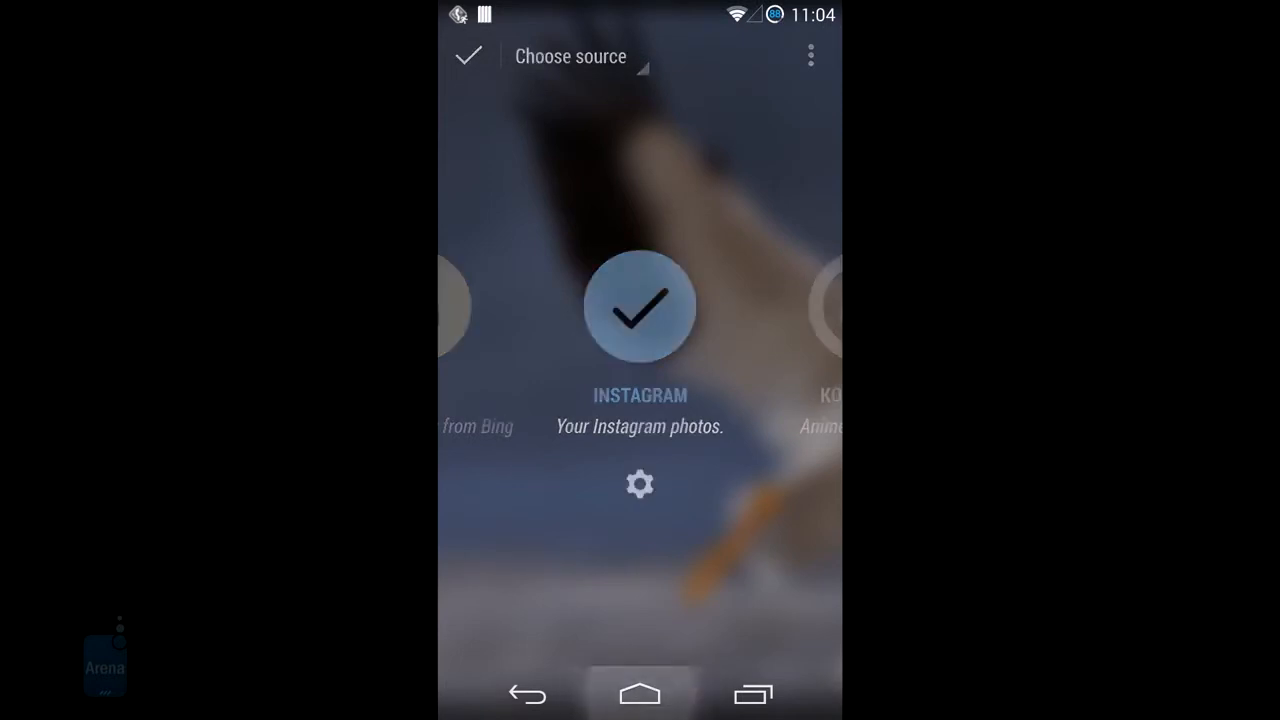
Step: Choose Konachan anime wallpapers as the Muzei image source
click(472, 56)
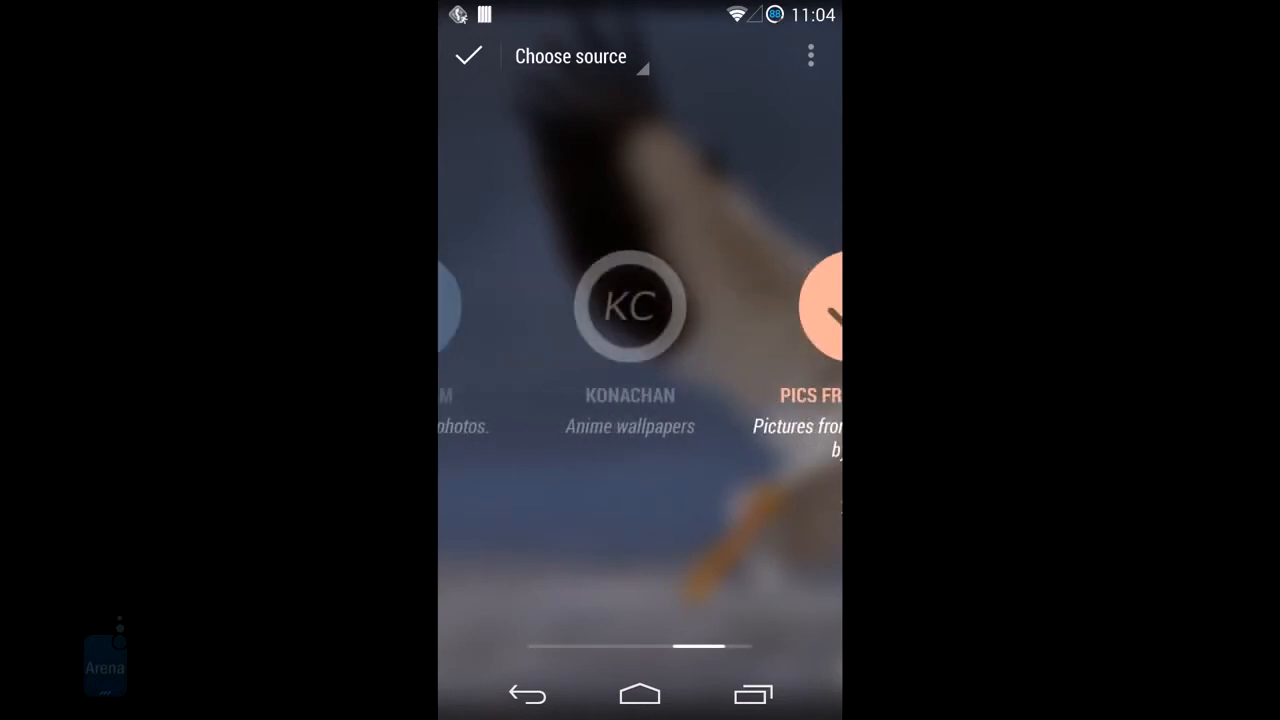
click(636, 308)
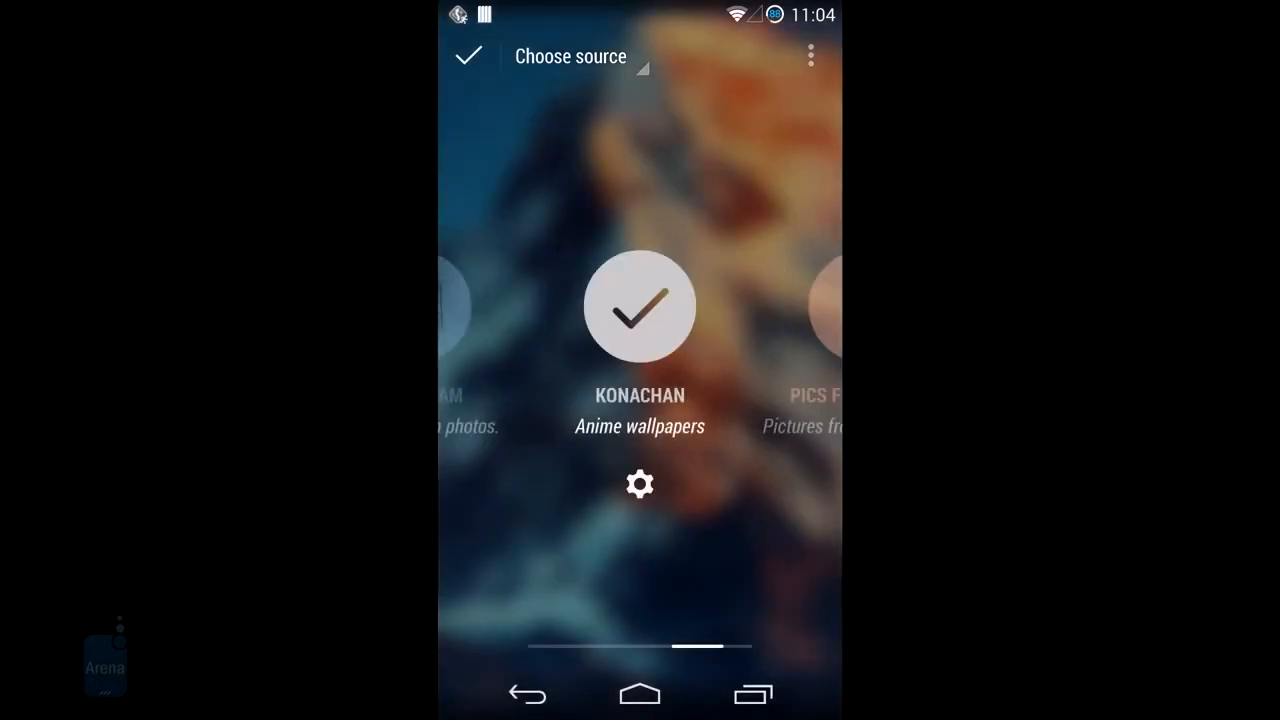